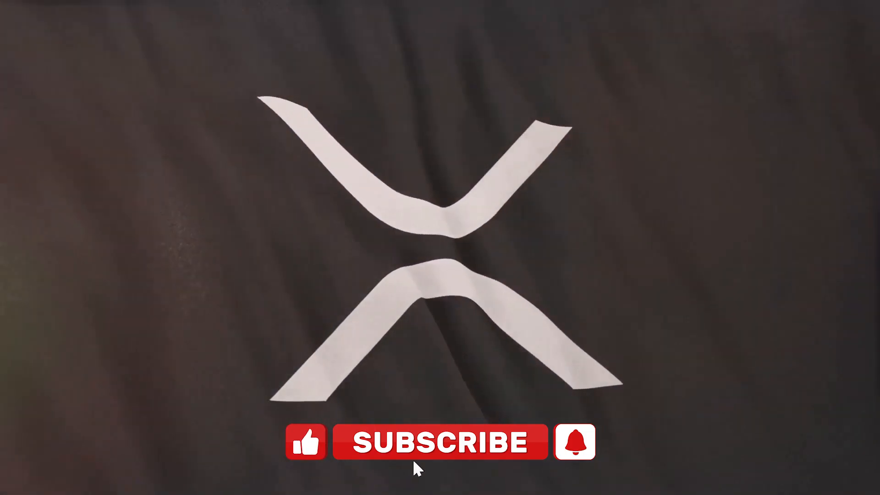
click(443, 441)
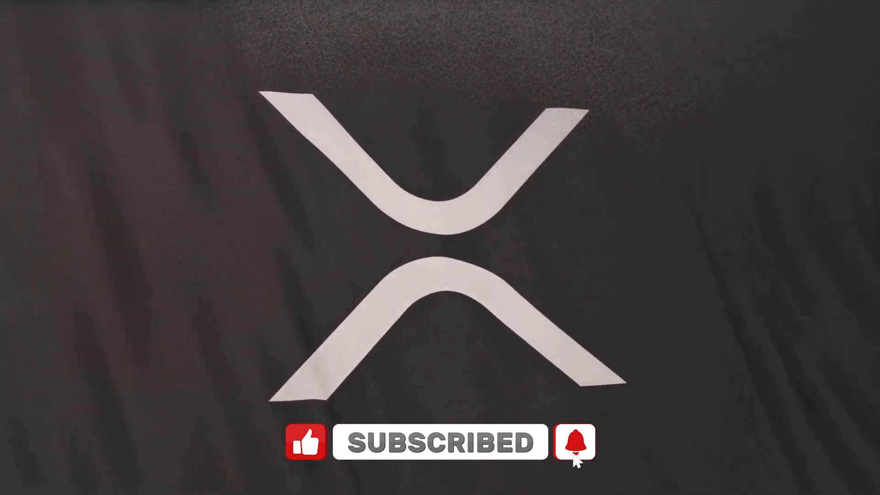